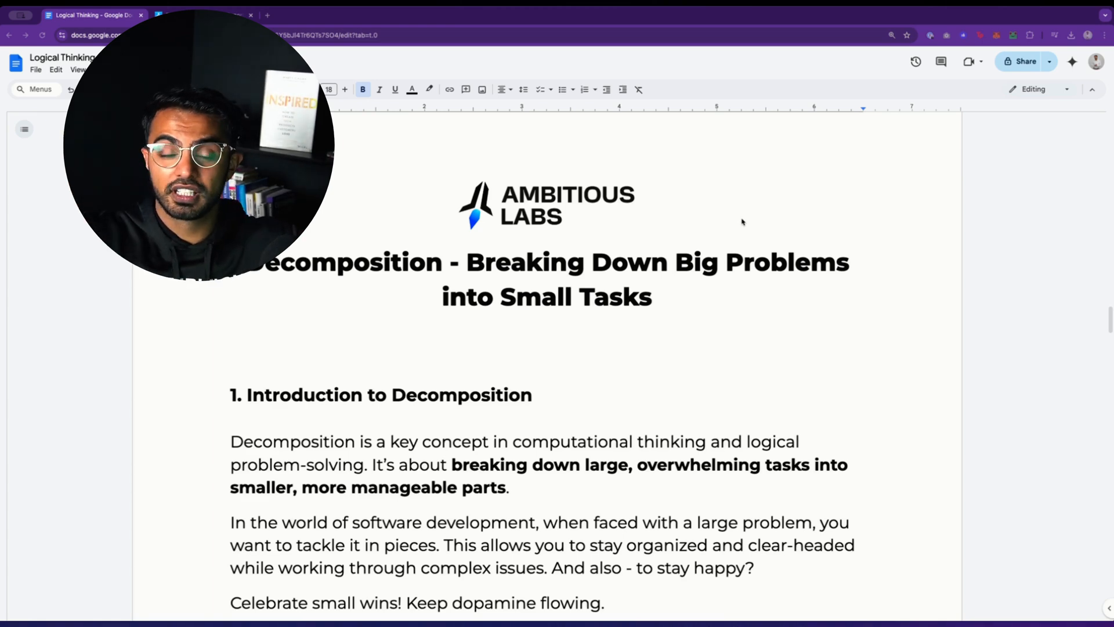
- Scroll into the decomposition intro and highlight the phrases about breaking down large tasks
scroll(down, 3)
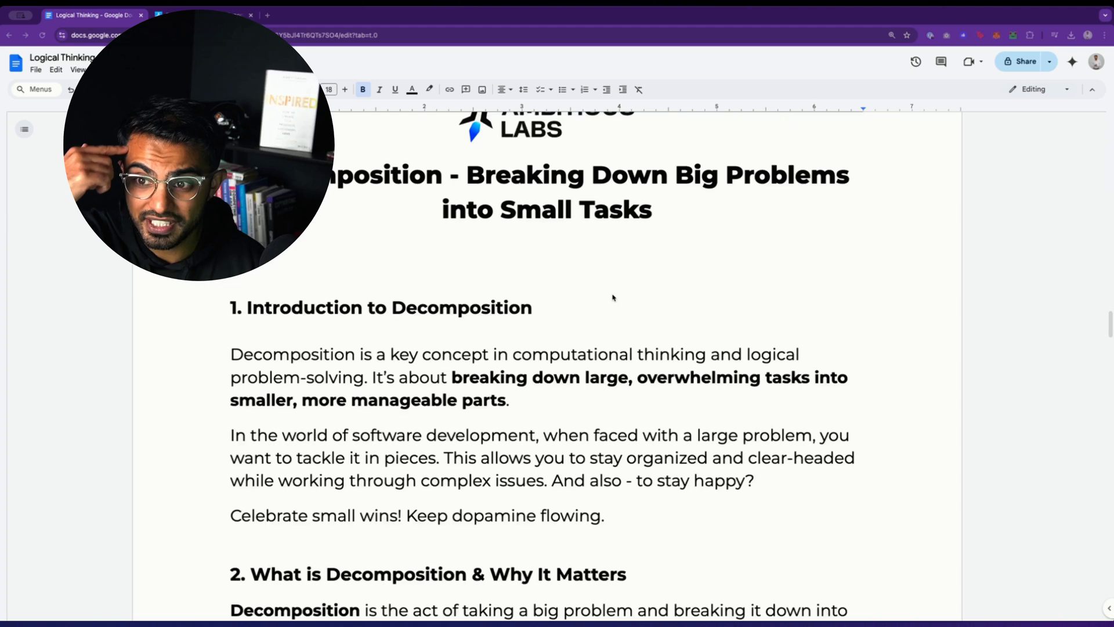
scroll(down, 3)
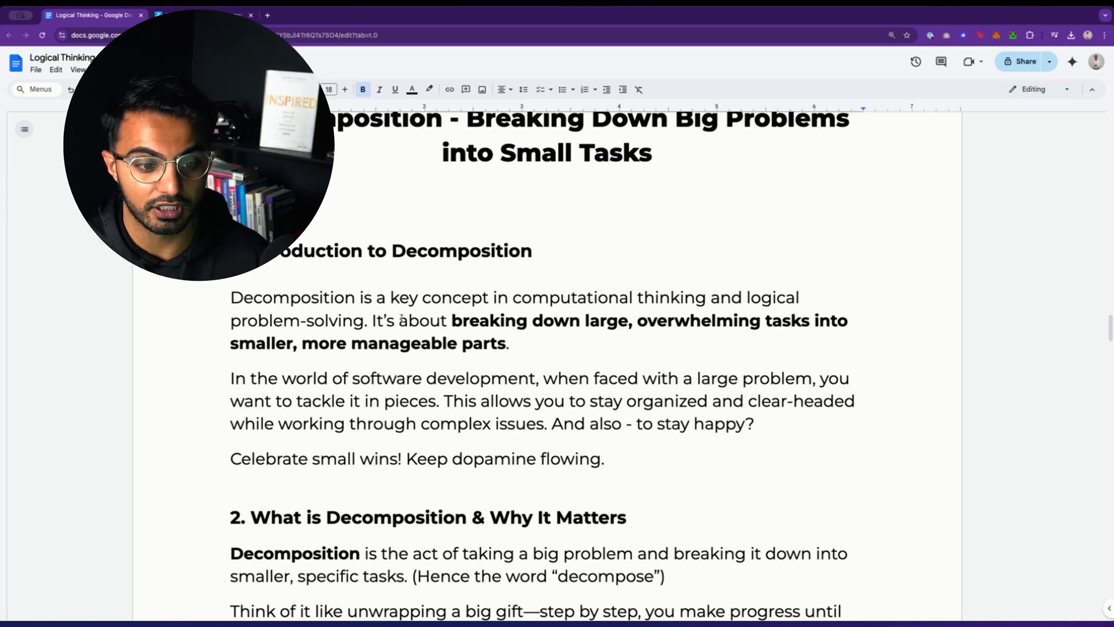
drag(521, 297, 366, 321)
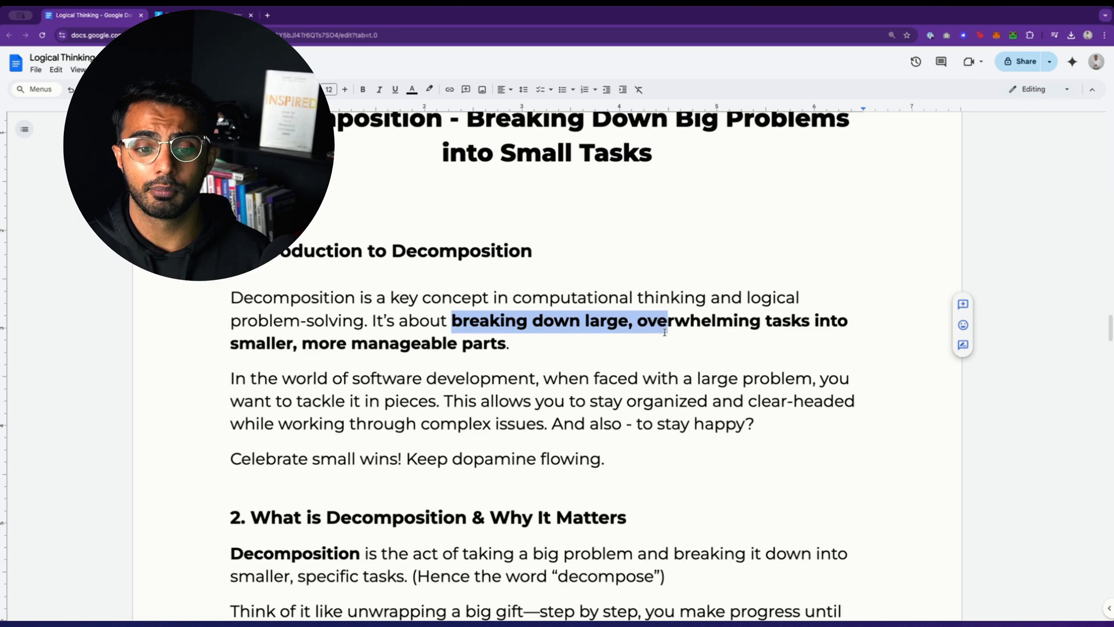
drag(664, 321, 505, 343)
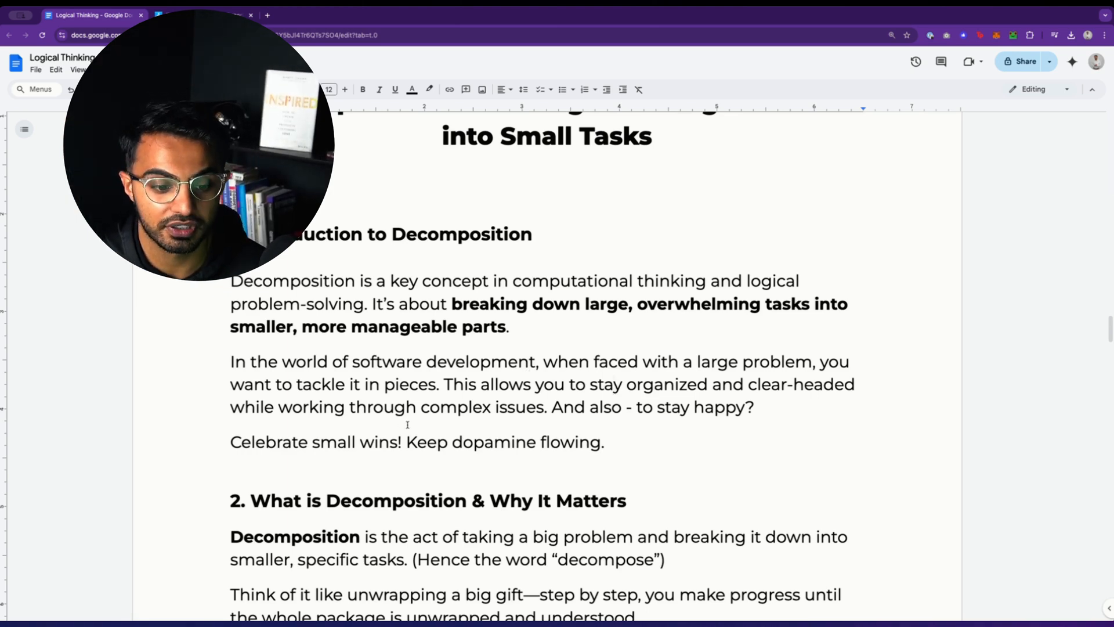
- Scroll past section 2 and select text in the pen-and-notepad Pro Tip paragraph
scroll(down, 3)
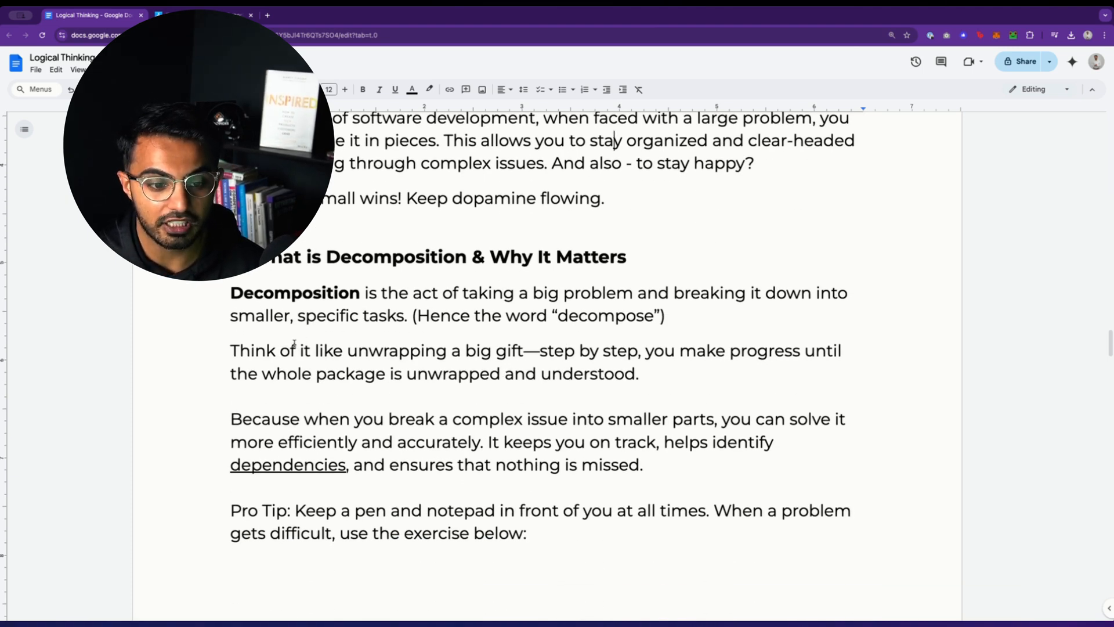
click(580, 351)
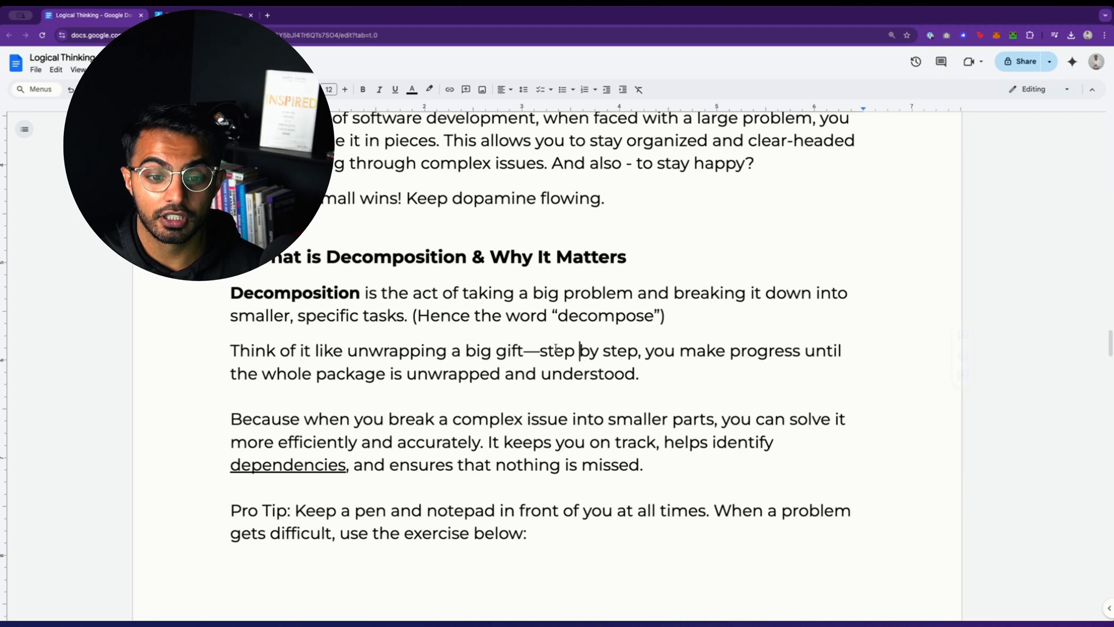
double_click(333, 374)
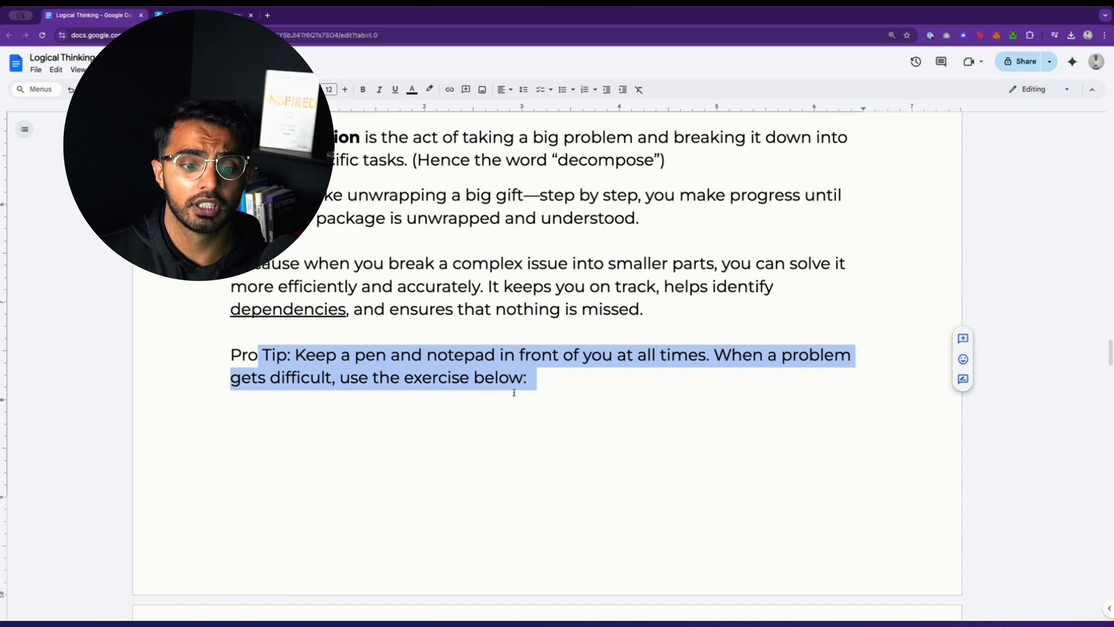
- Scroll into the Practical Exercise section and highlight the phrase about jotting down smaller tasks
scroll(down, 3)
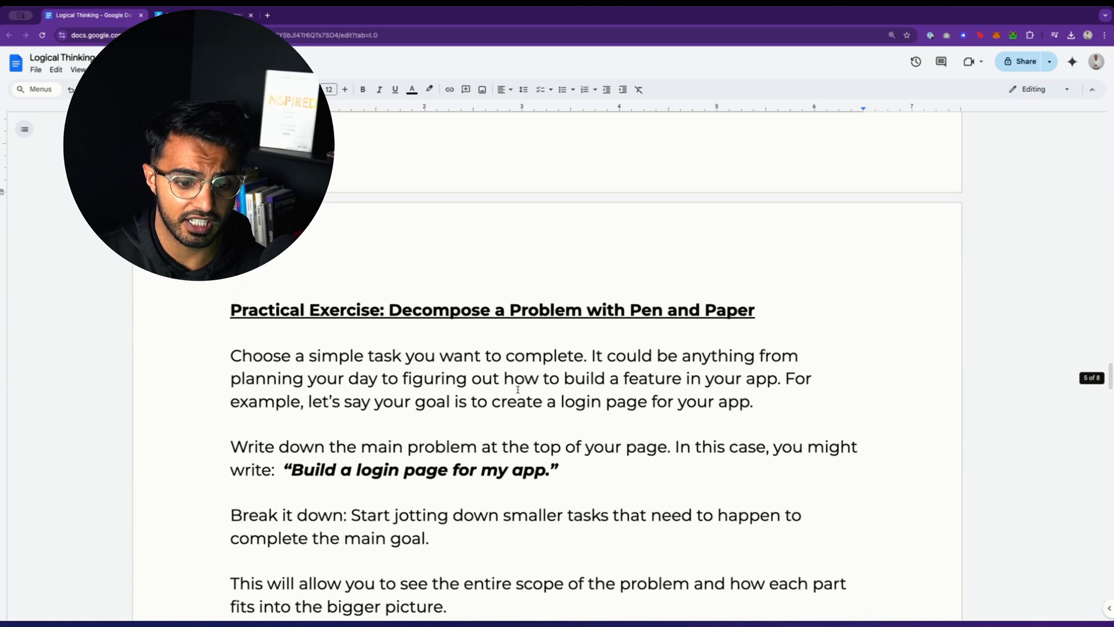
scroll(down, 3)
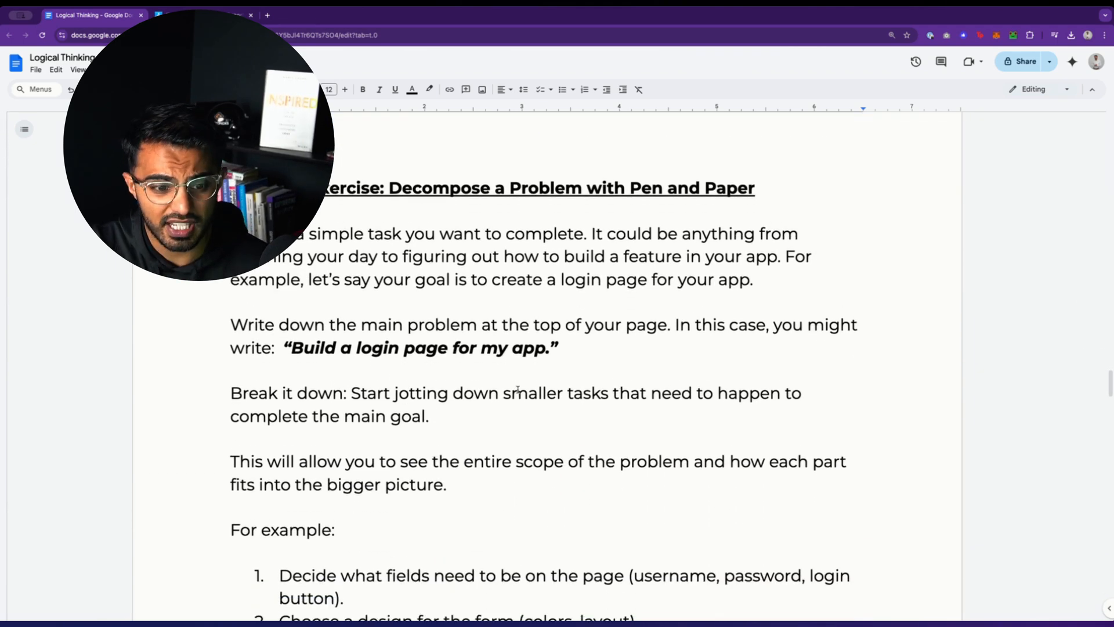
scroll(down, 3)
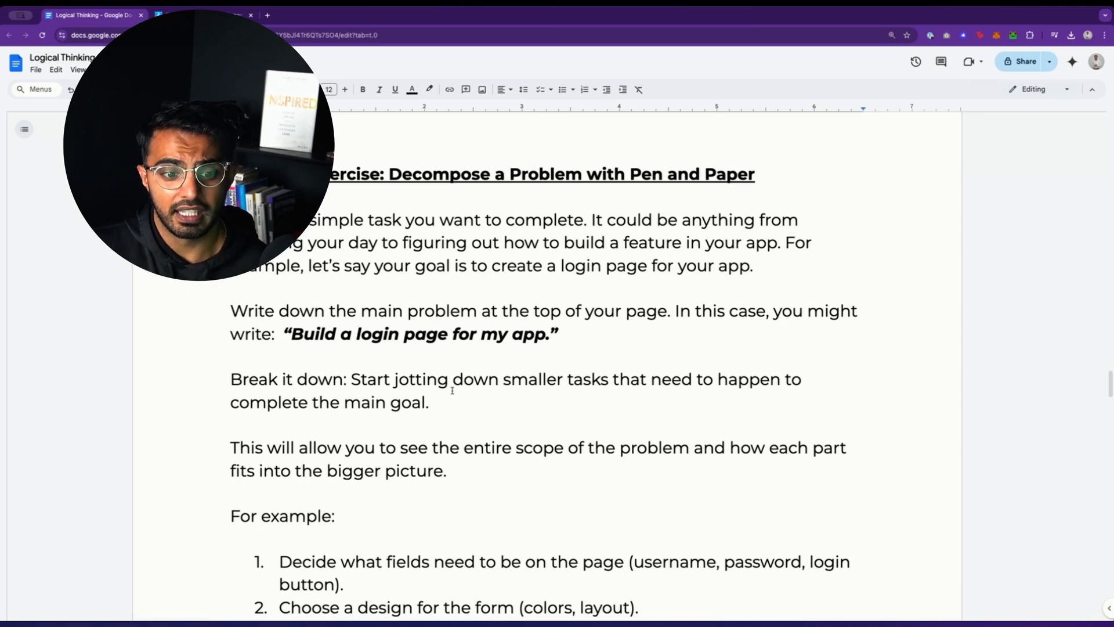
click(645, 311)
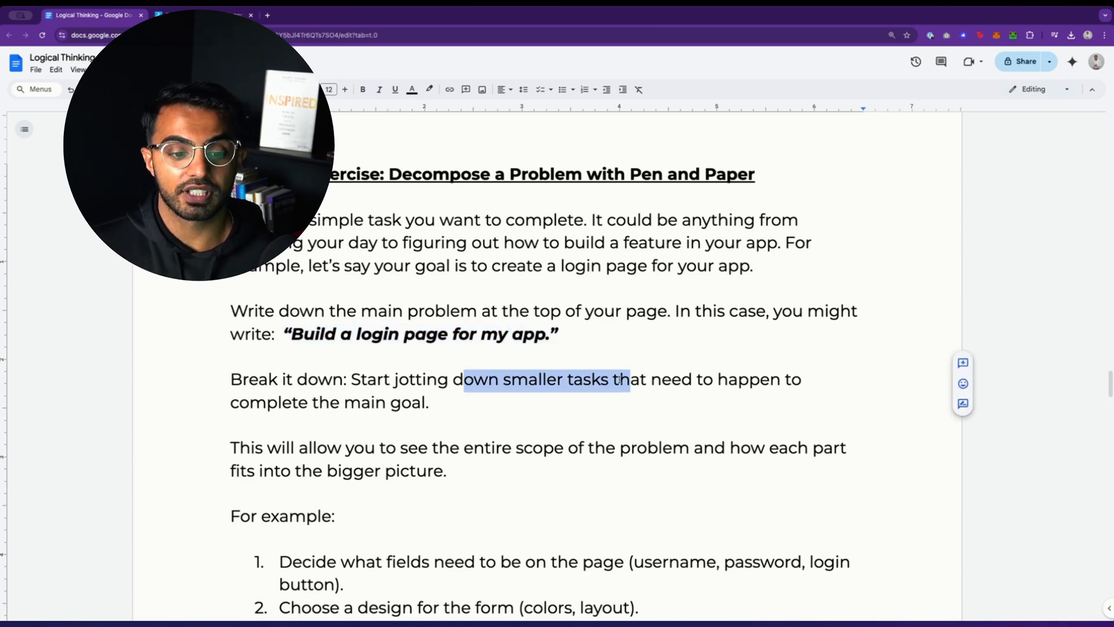
- Scroll through the login-page task list, highlighting the create-a-submit-button step, to the reordered list
scroll(down, 3)
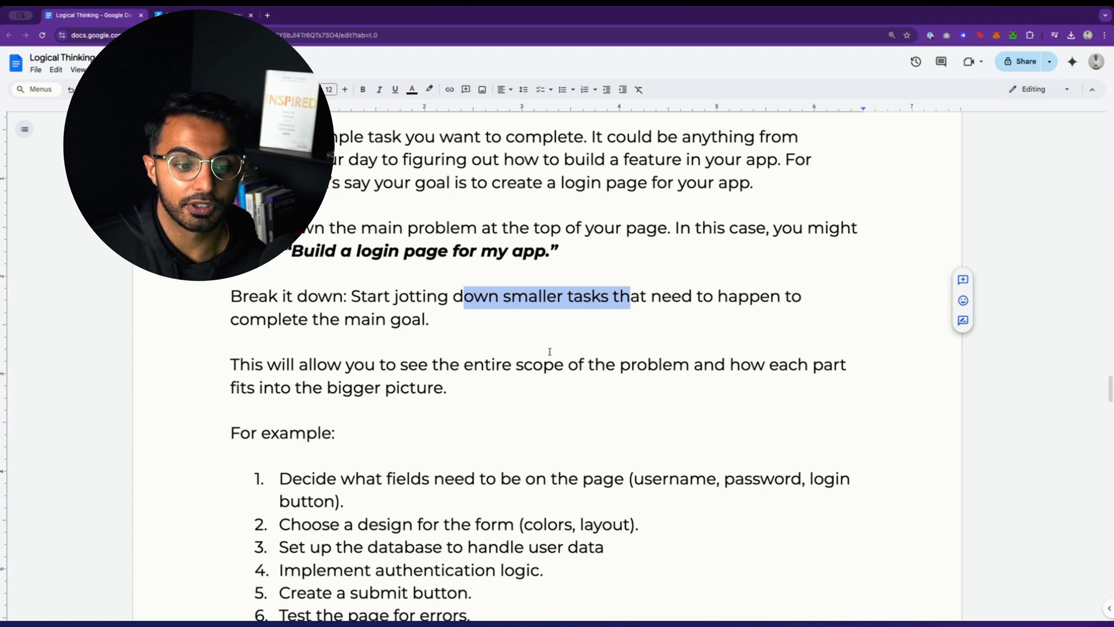
scroll(down, 3)
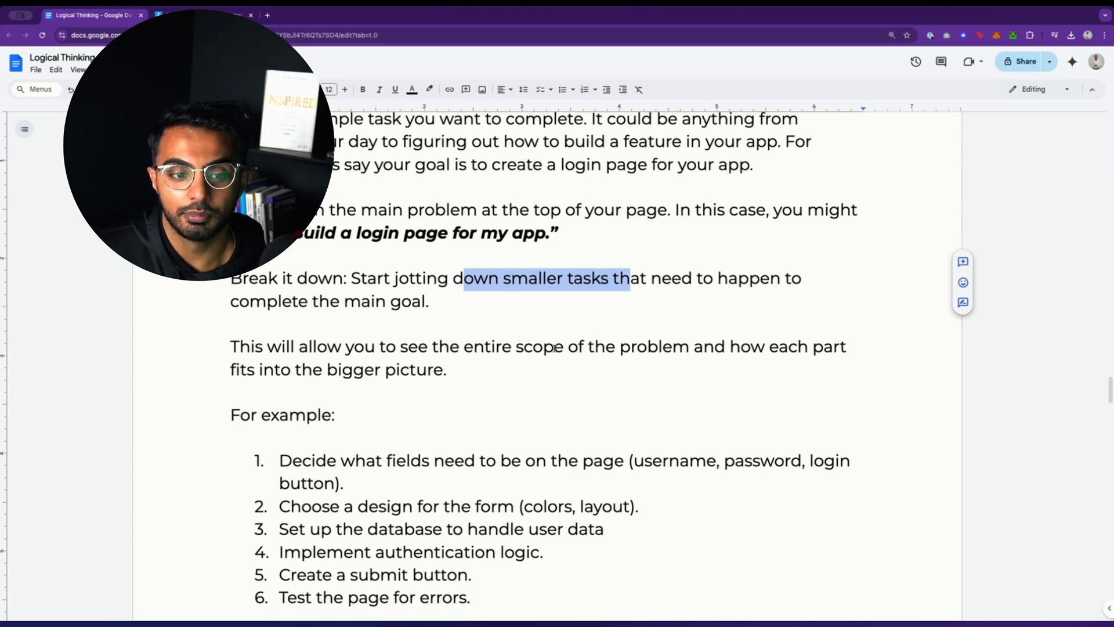
scroll(down, 3)
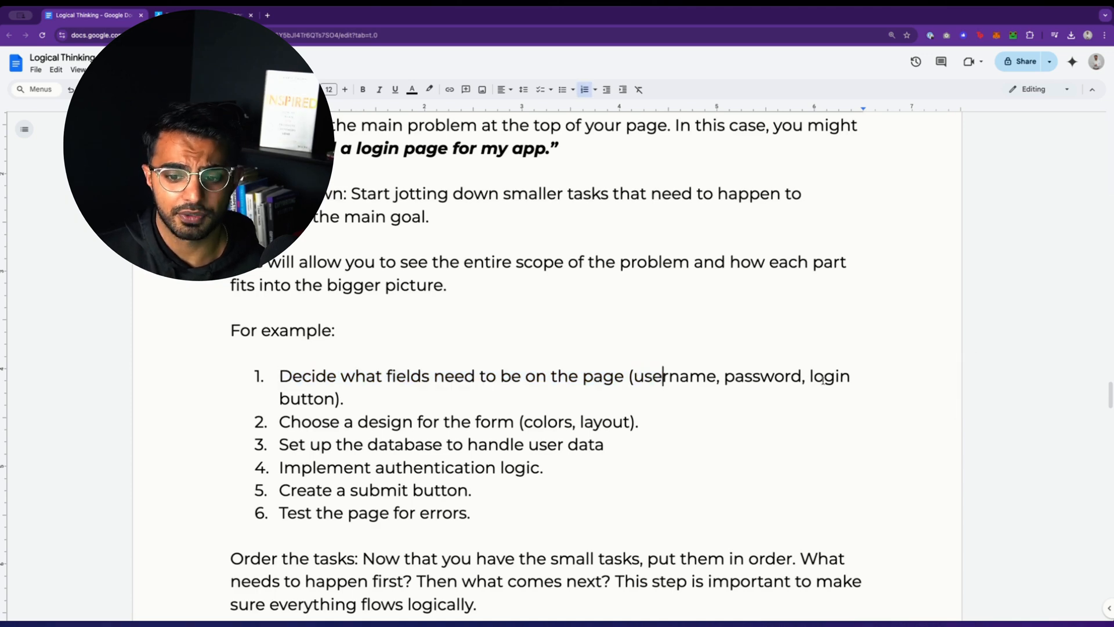
scroll(down, 3)
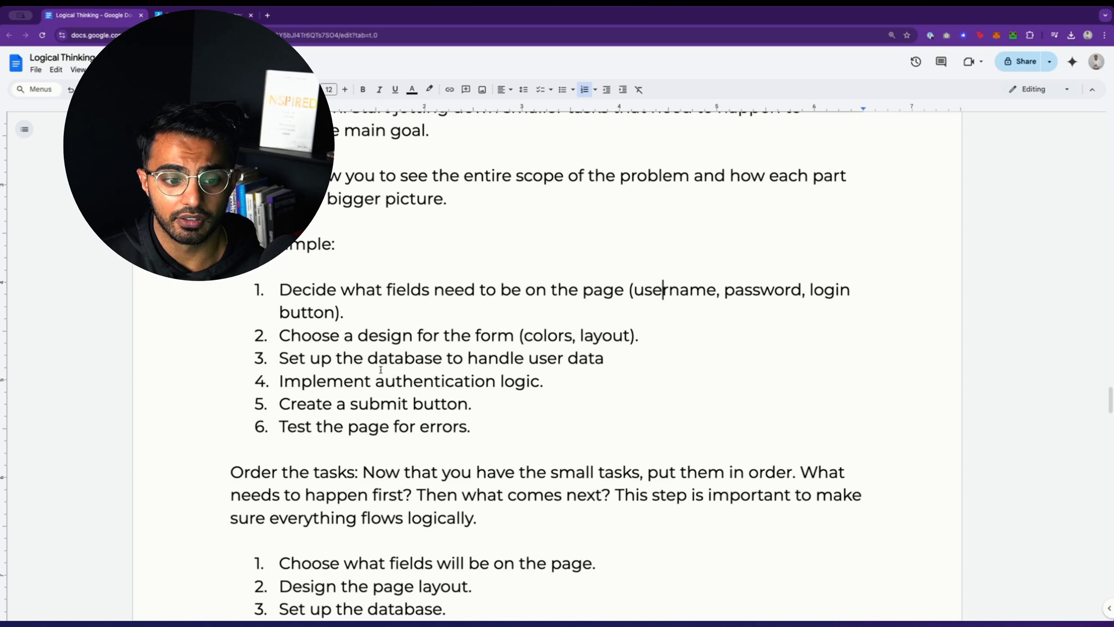
drag(317, 381, 456, 380)
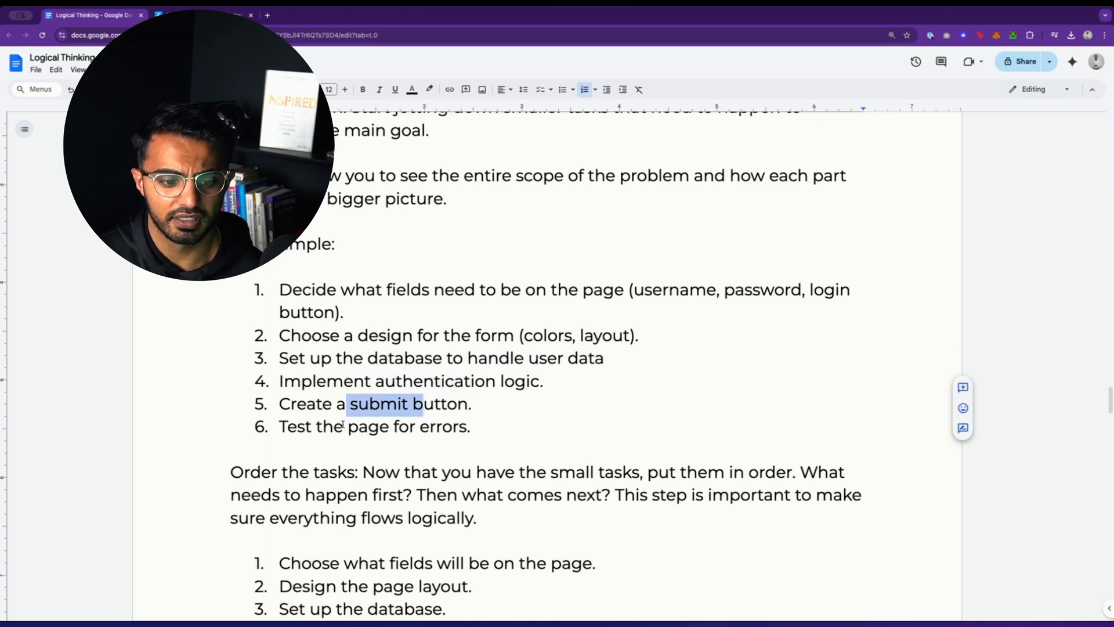
scroll(down, 3)
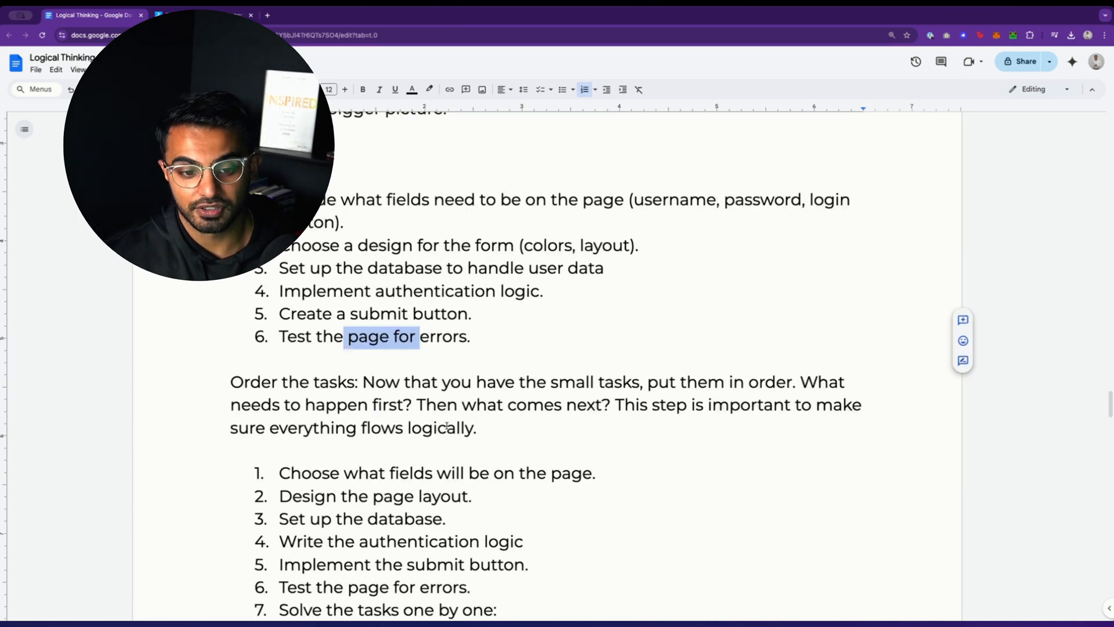
- Scroll down to the Classic Example section and its numbered peanut-butter-and-jelly sandwich steps
scroll(down, 3)
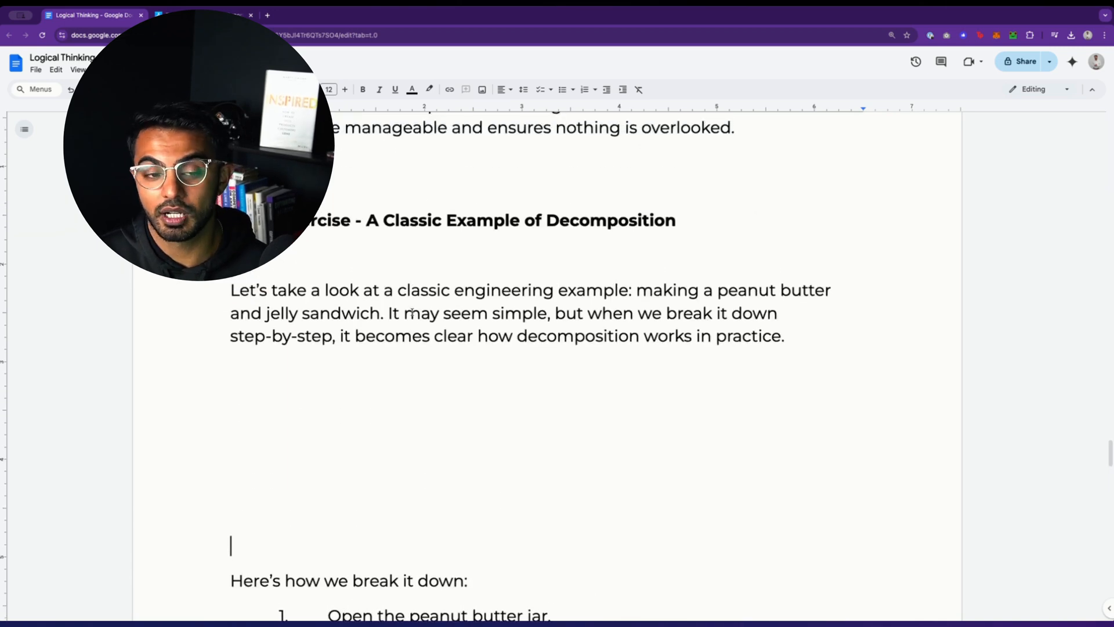
scroll(down, 3)
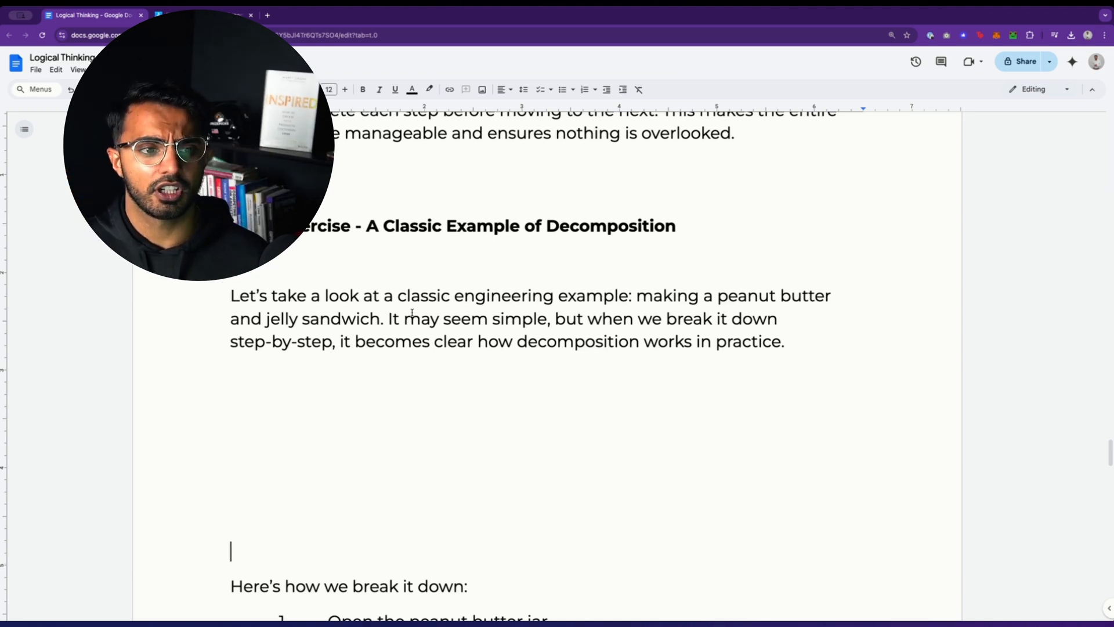
mouse_move(355, 502)
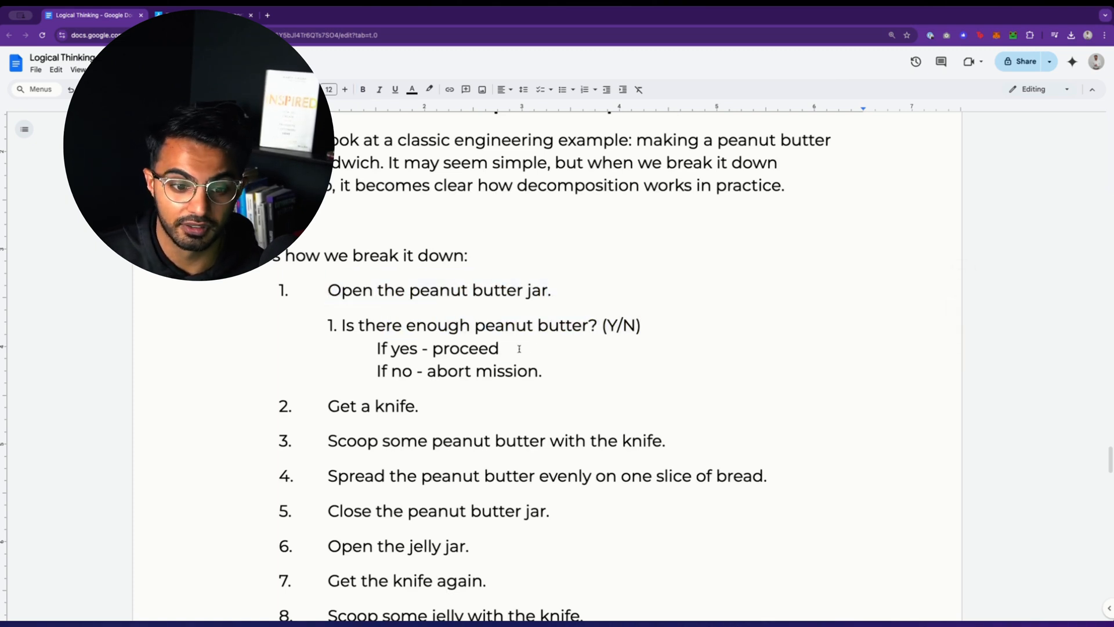
click(545, 372)
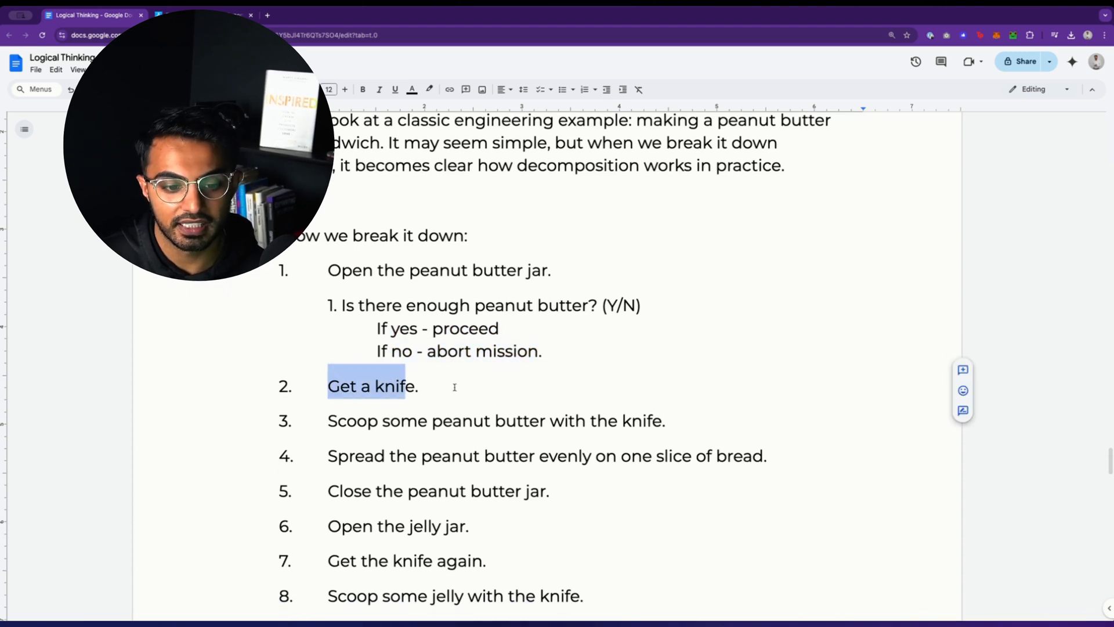
scroll(down, 3)
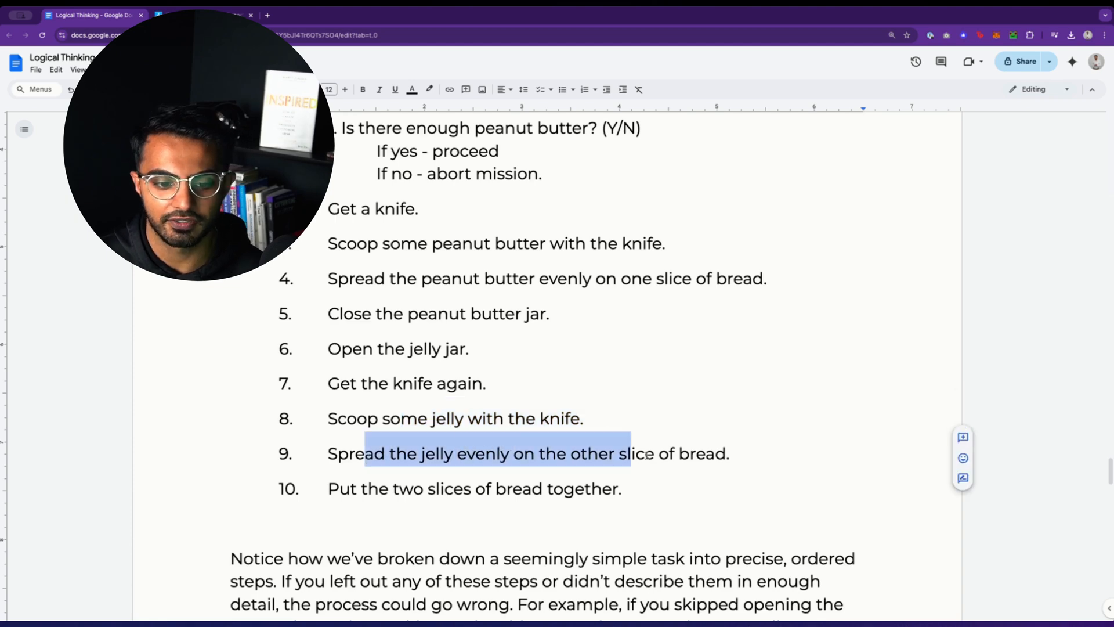
scroll(down, 3)
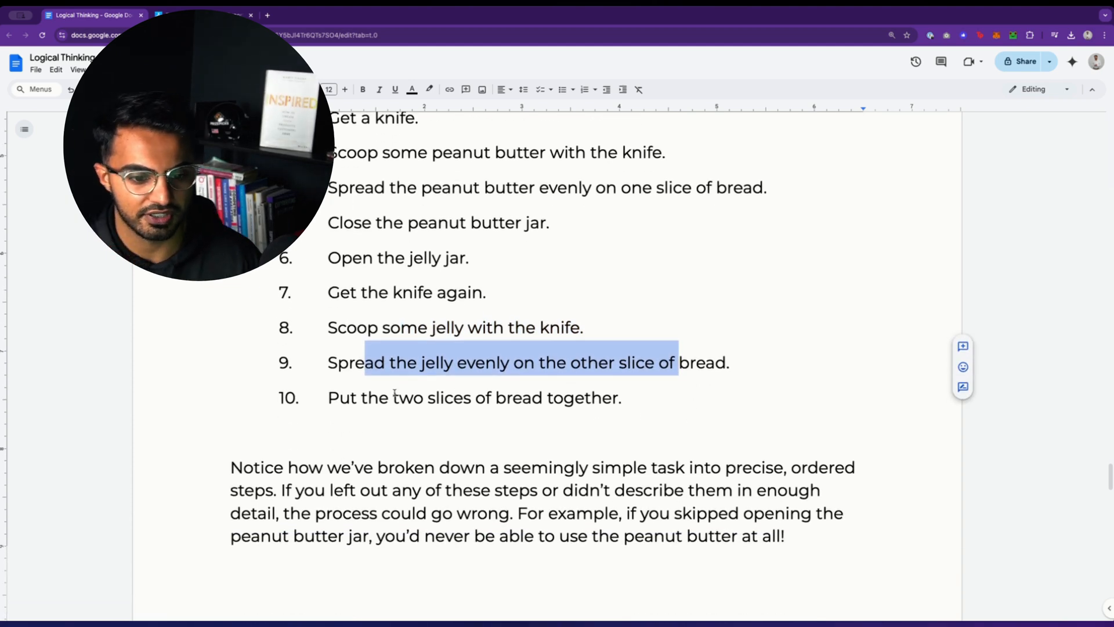
click(620, 397)
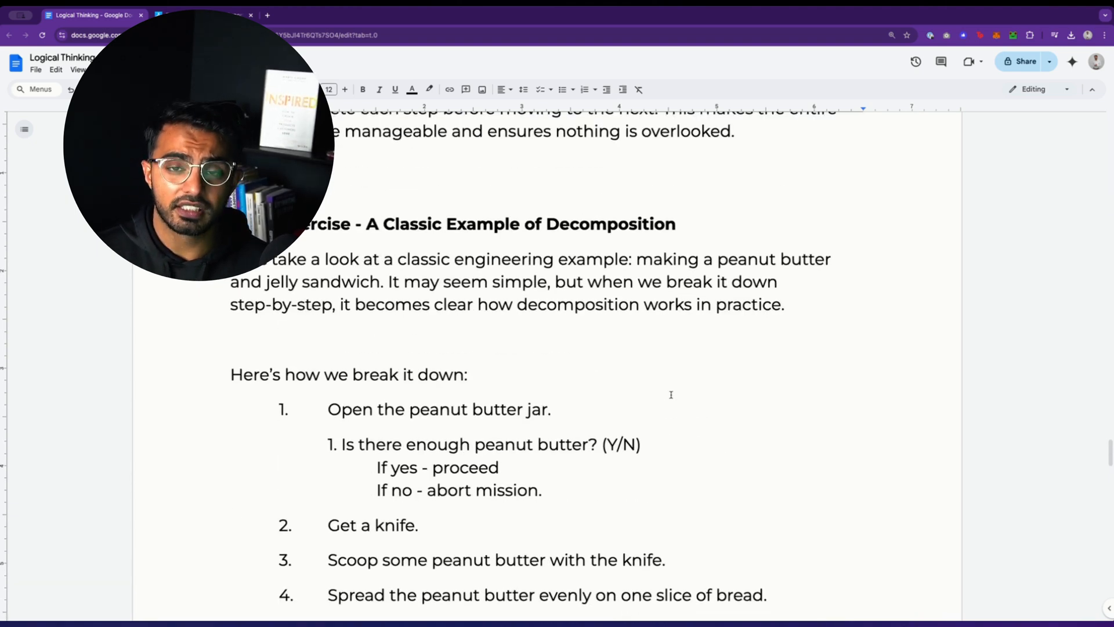
scroll(down, 3)
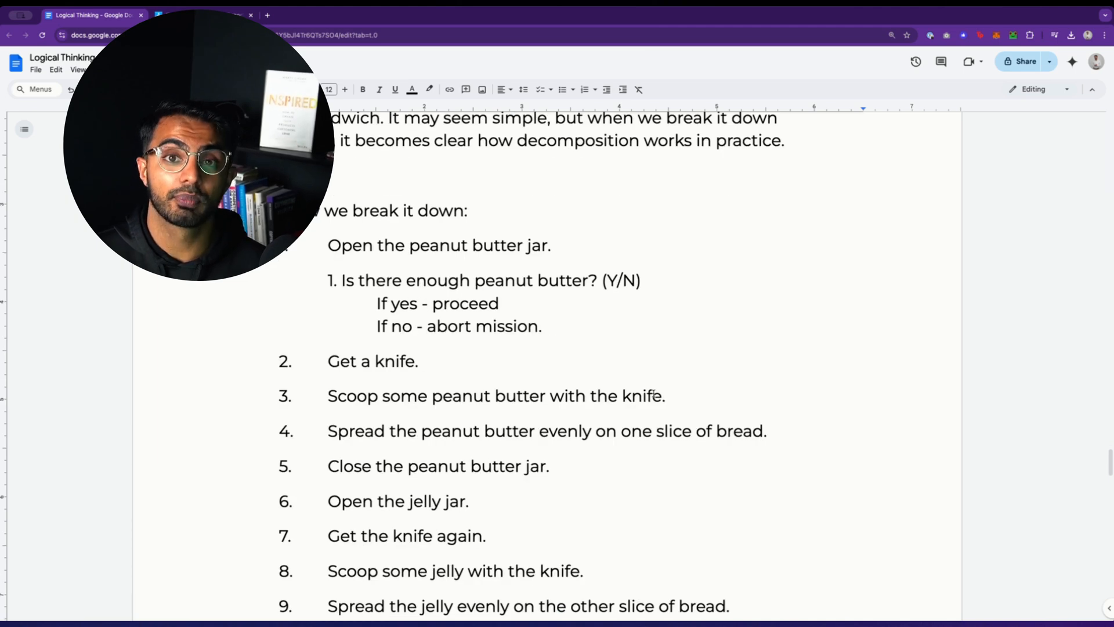